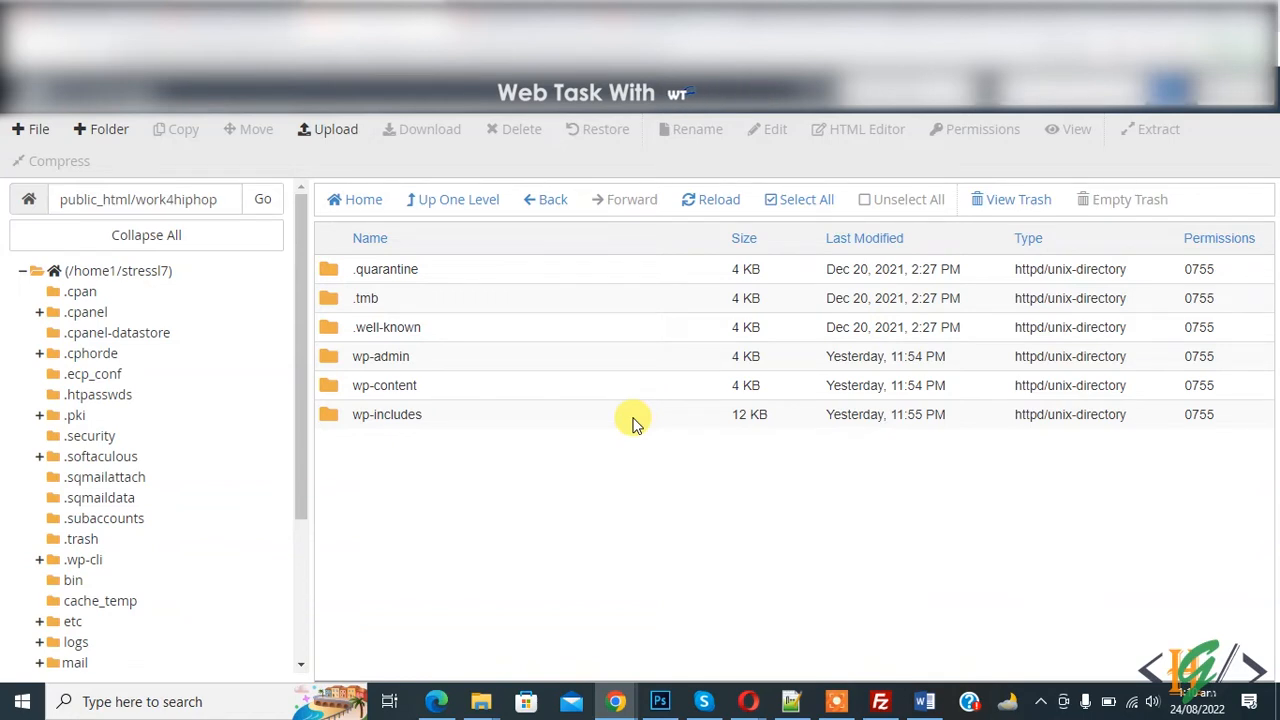
mouse_move(588, 553)
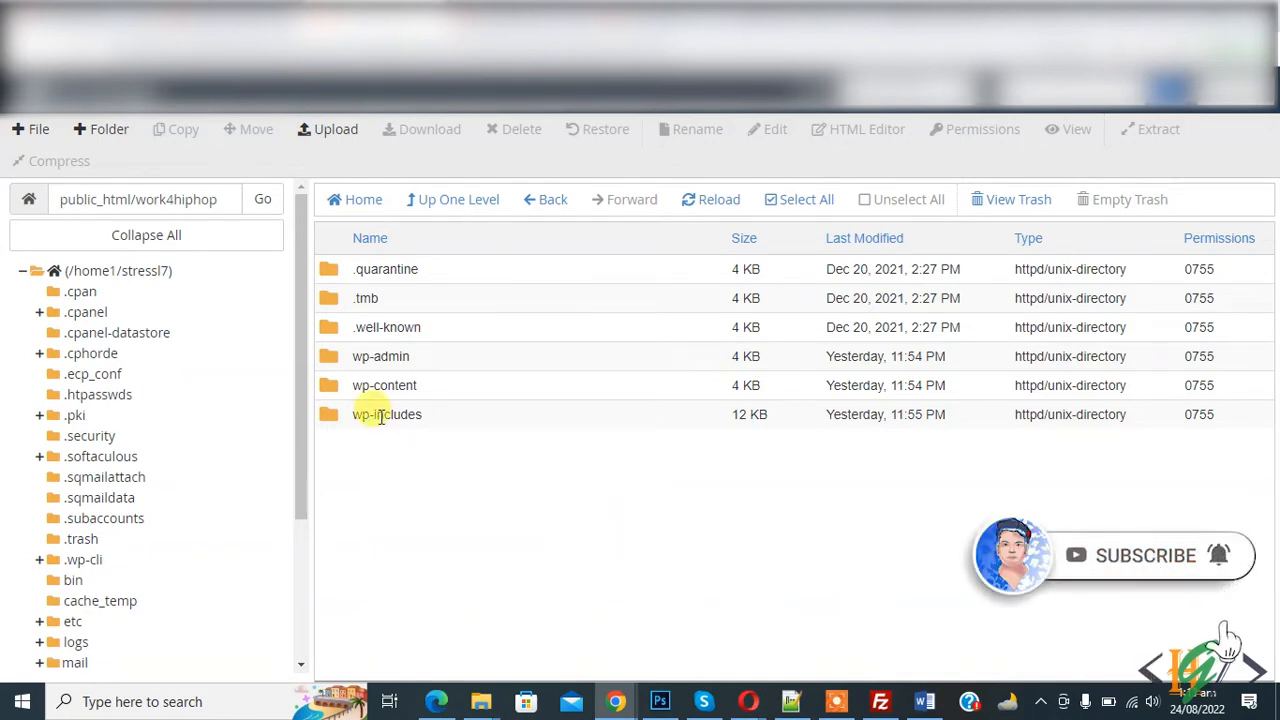
Try trashing wp-includes and dismiss the resulting 'Directory not empty' error
right_click(387, 414)
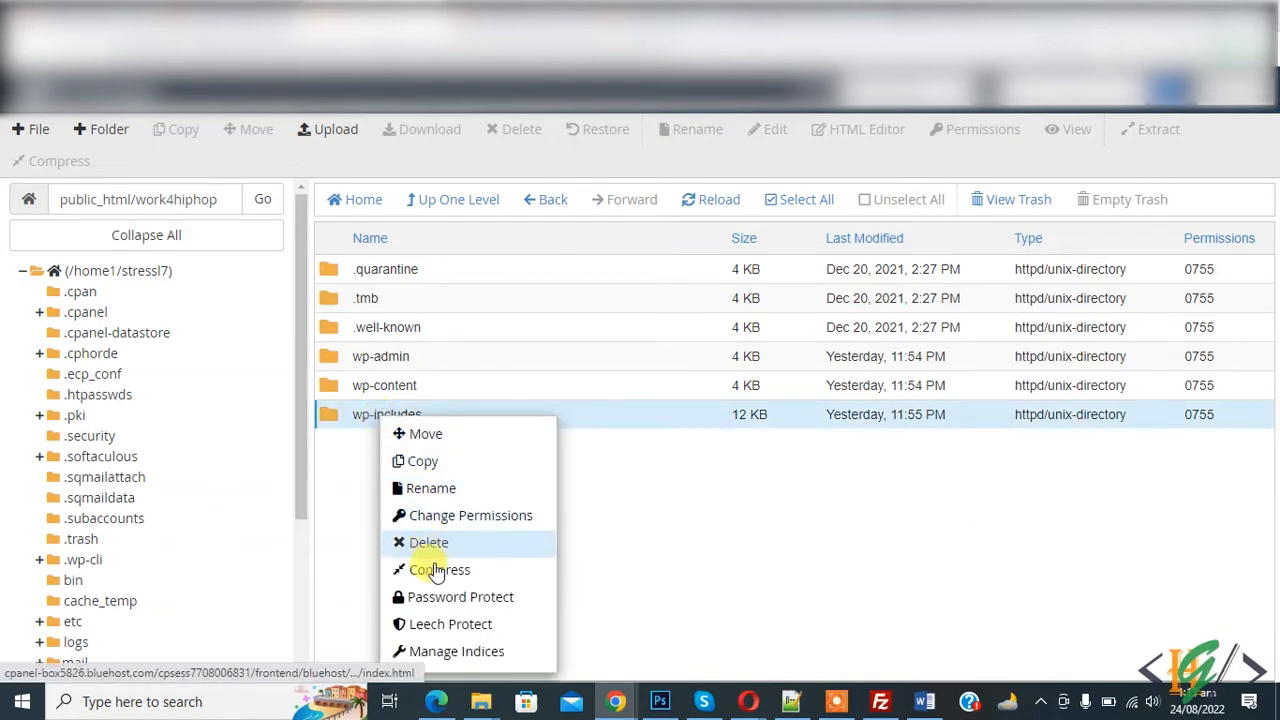
left_click(428, 542)
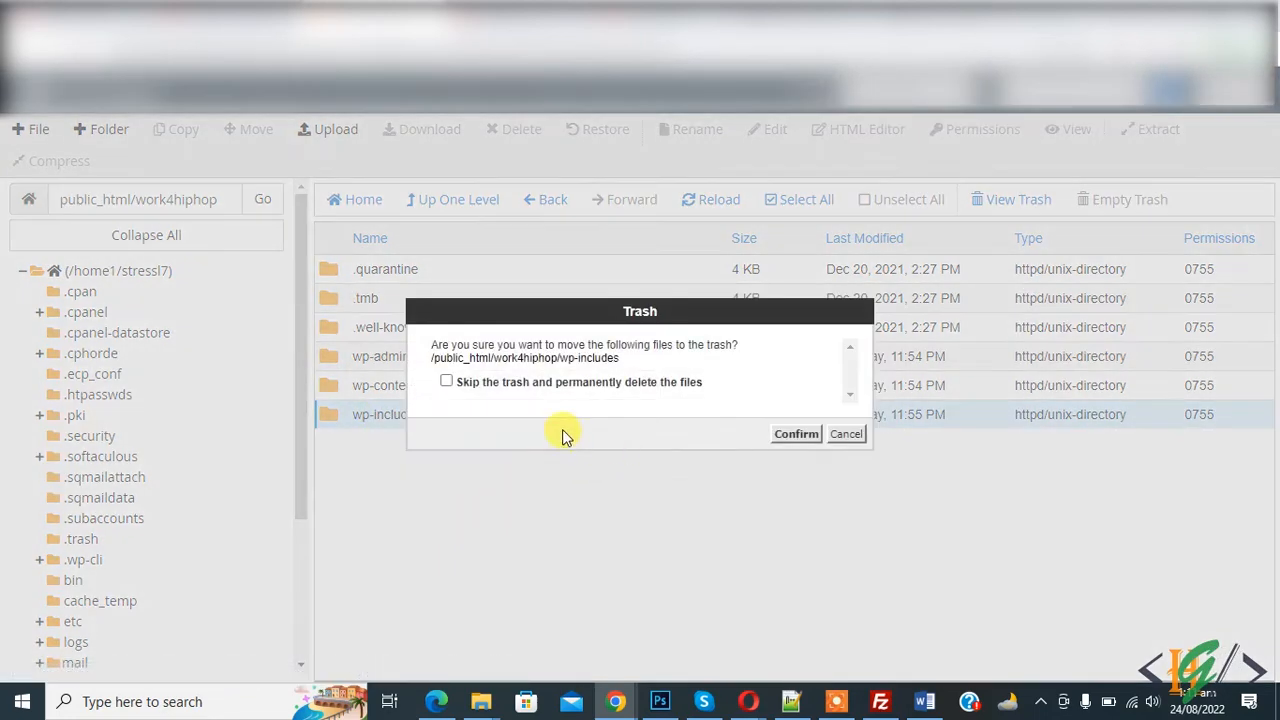
left_click(796, 433)
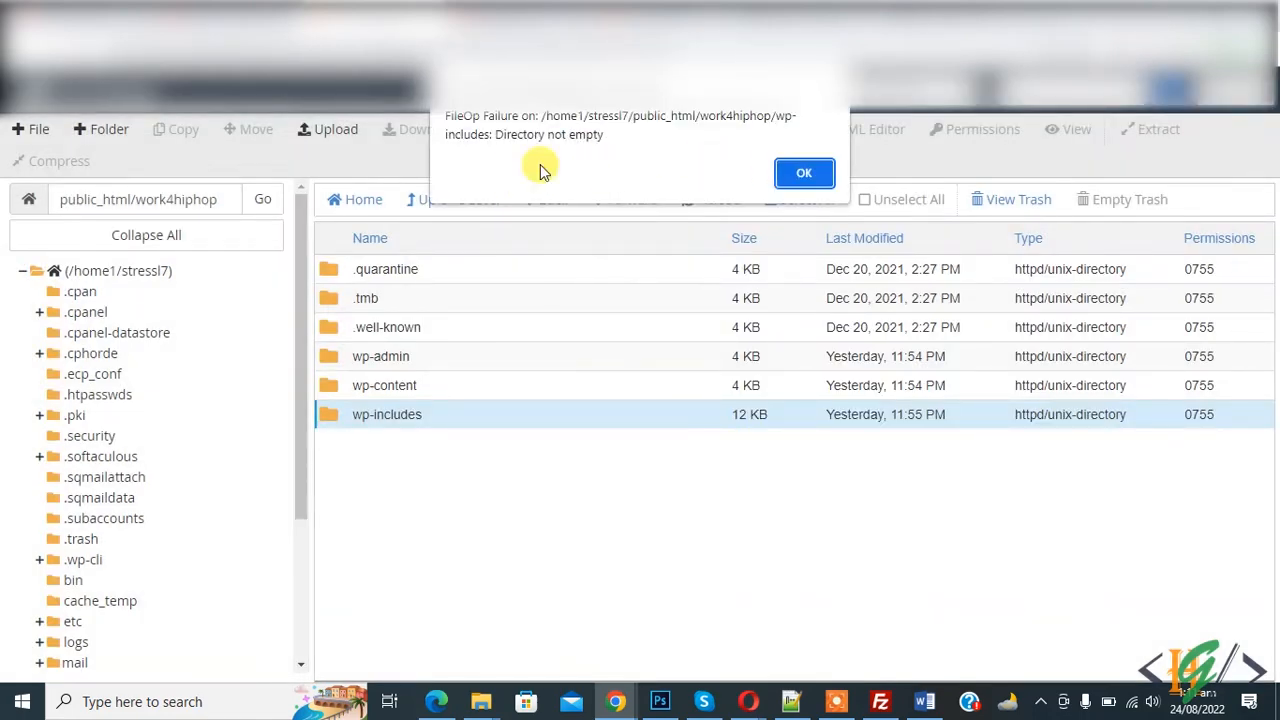
left_click(804, 173)
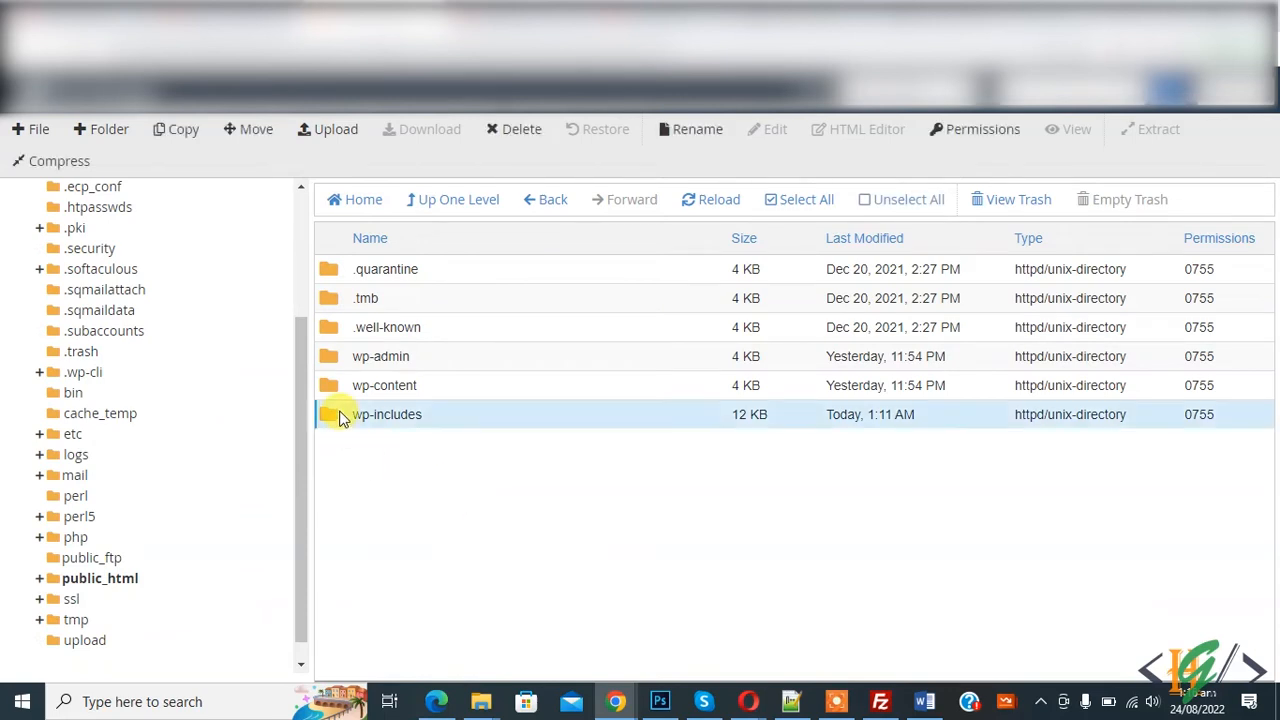
Open wp-includes and try moving all its subfolders to the trash
double_click(386, 414)
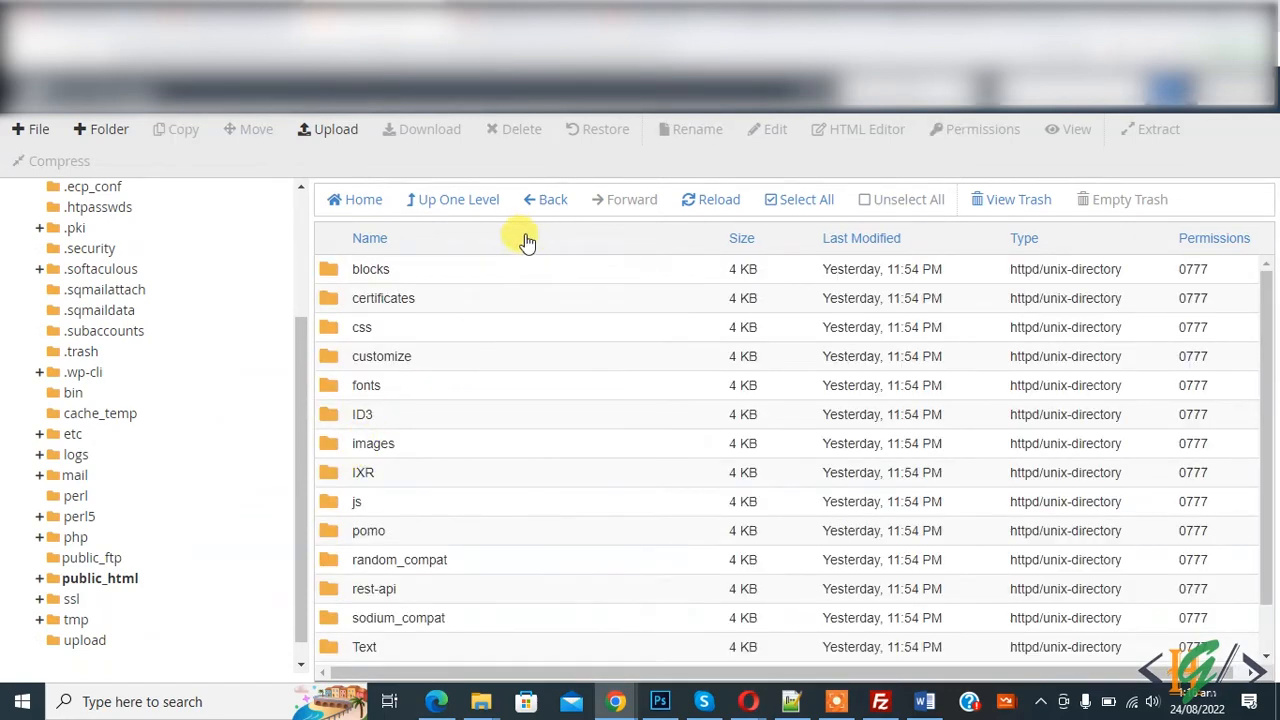
left_click(806, 199)
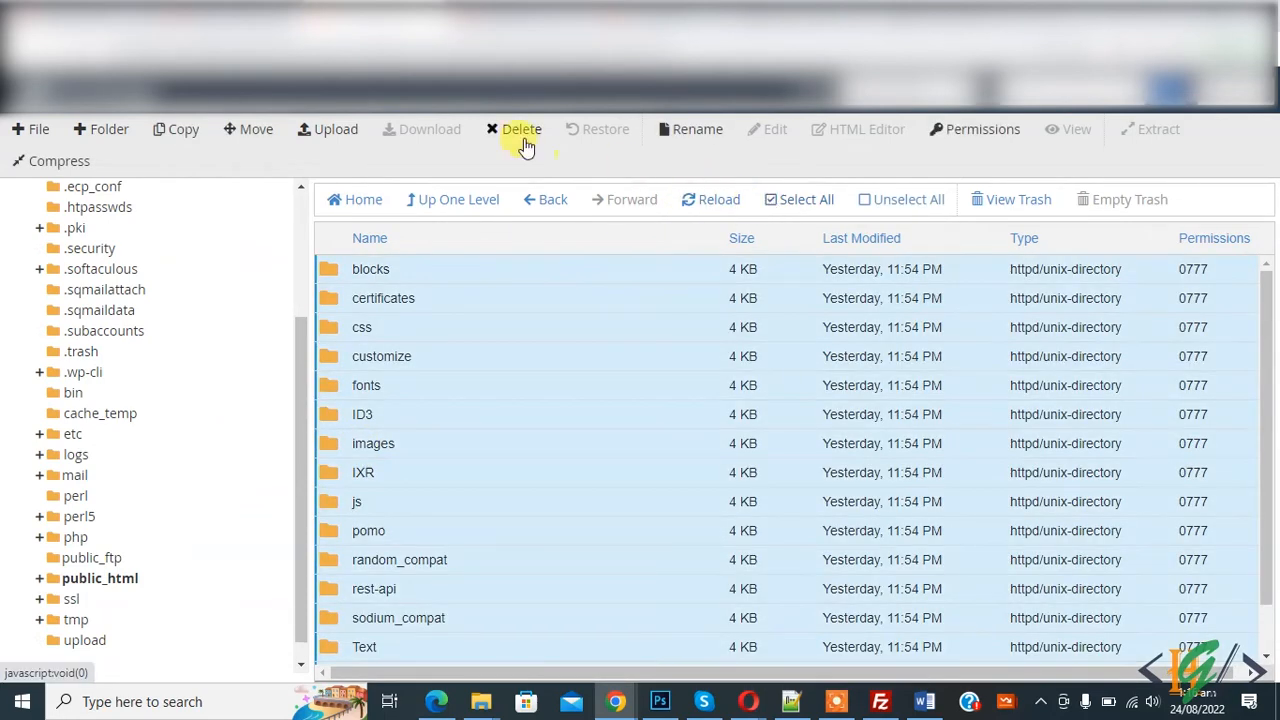
left_click(521, 128)
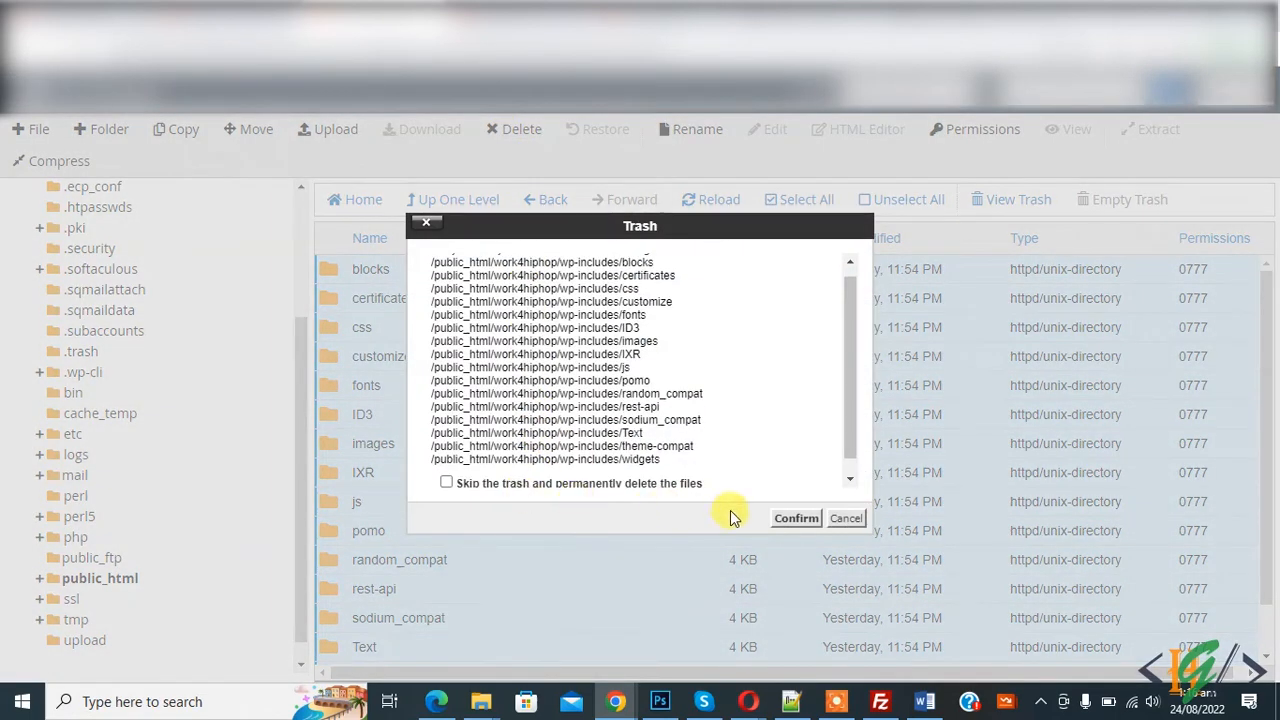
left_click(795, 518)
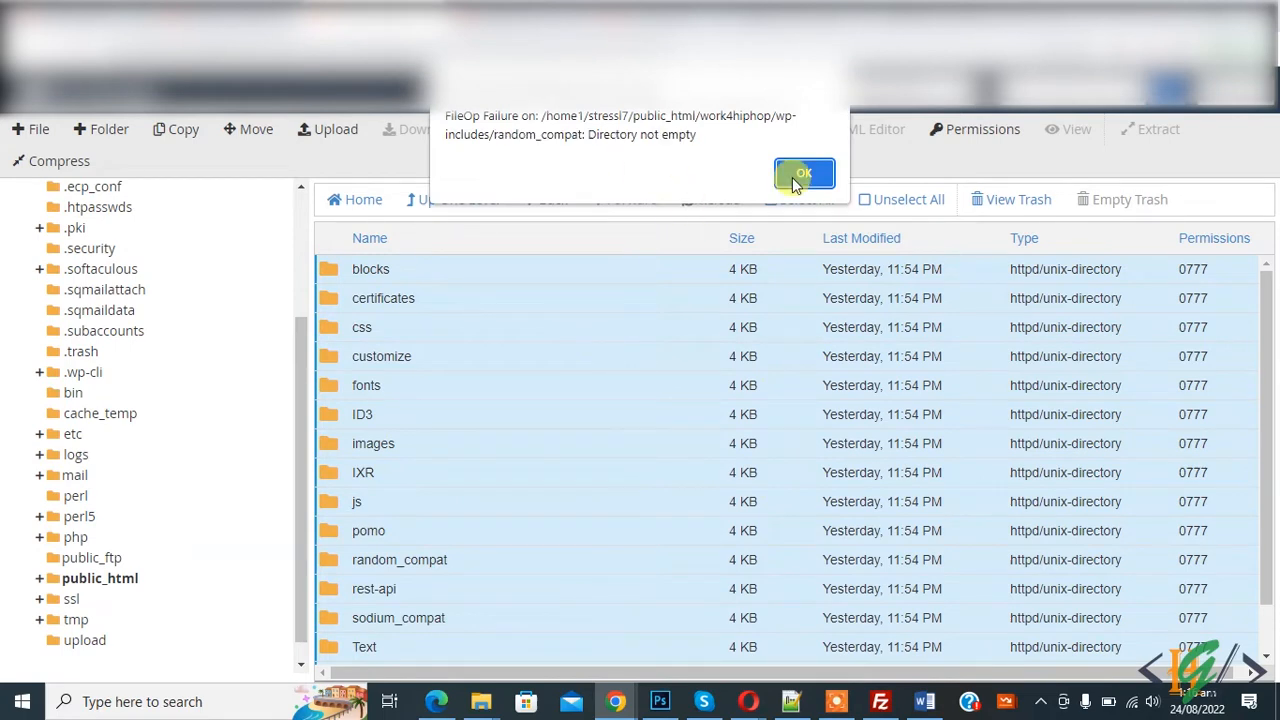
Dismiss the not-empty errors for random_compat, ID3, pomo, css and sodium_compat
left_click(804, 173)
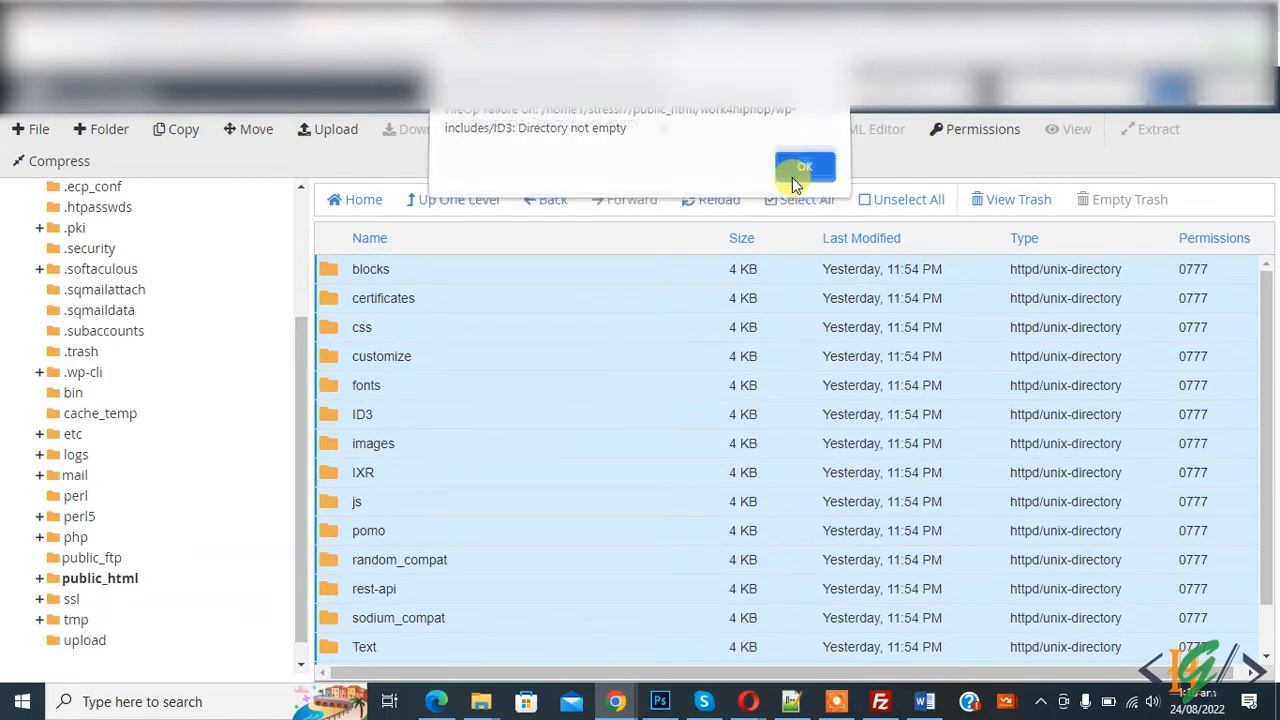
left_click(803, 168)
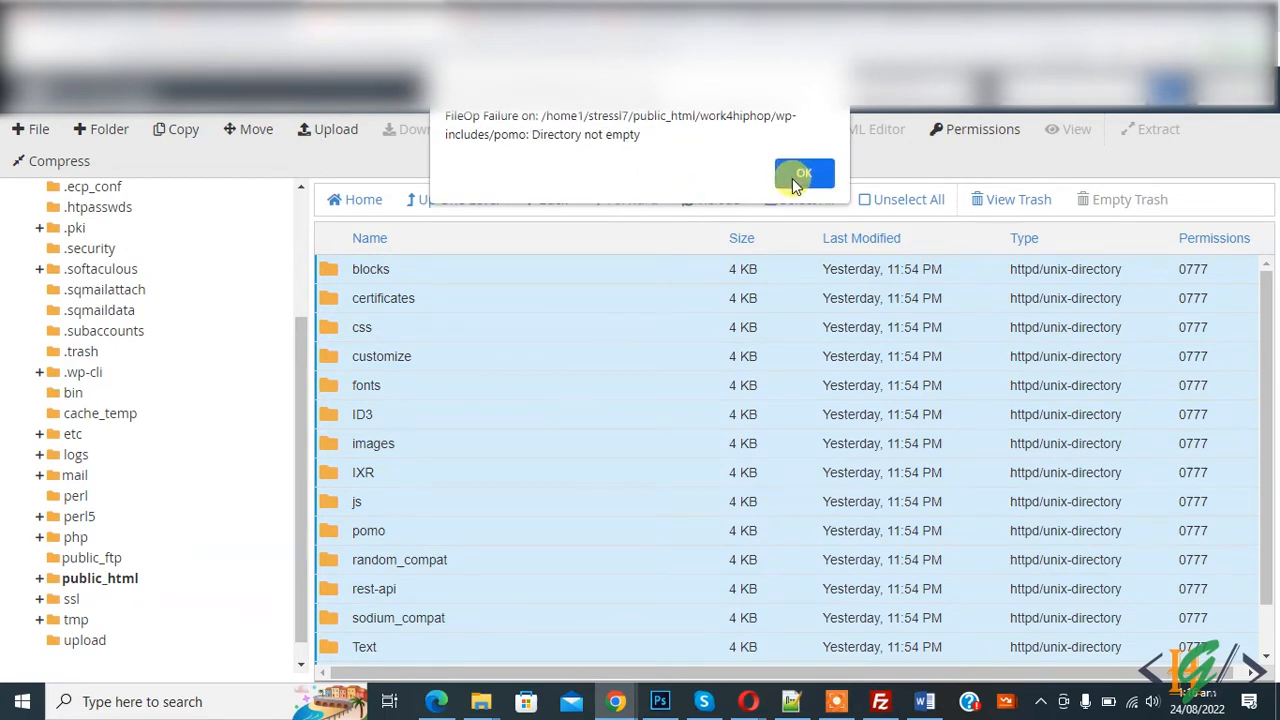
left_click(804, 174)
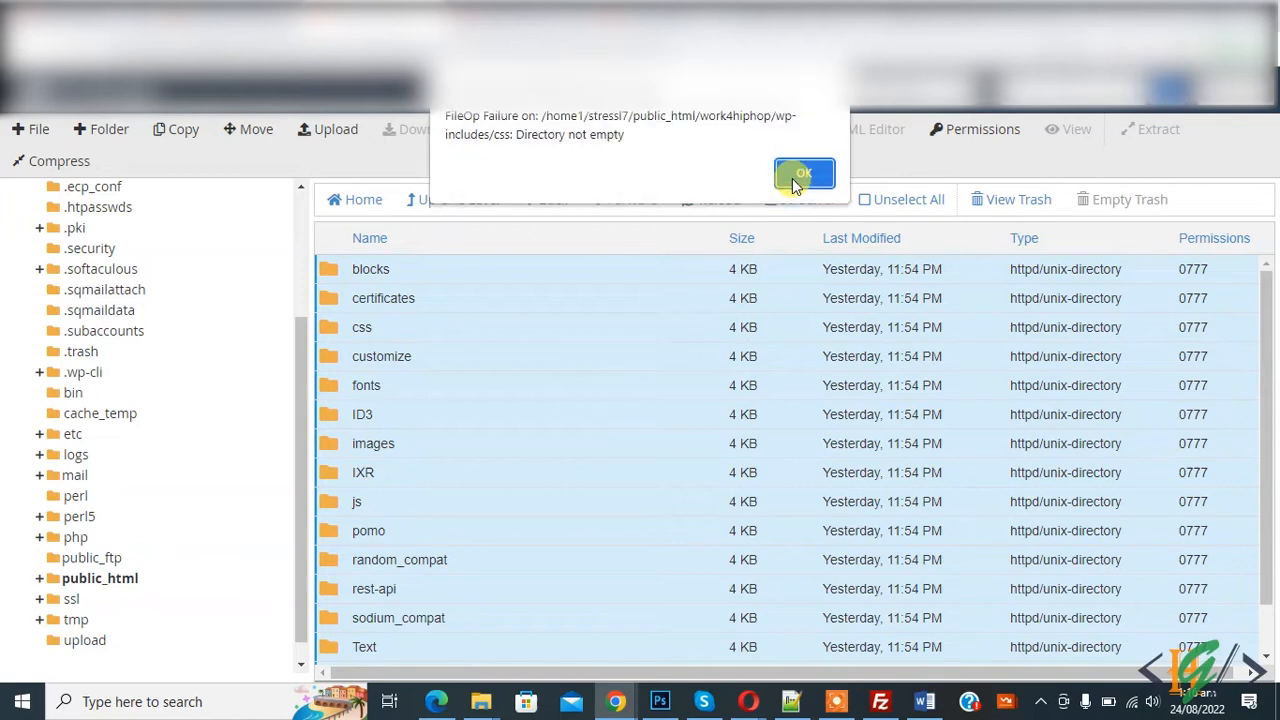
left_click(804, 174)
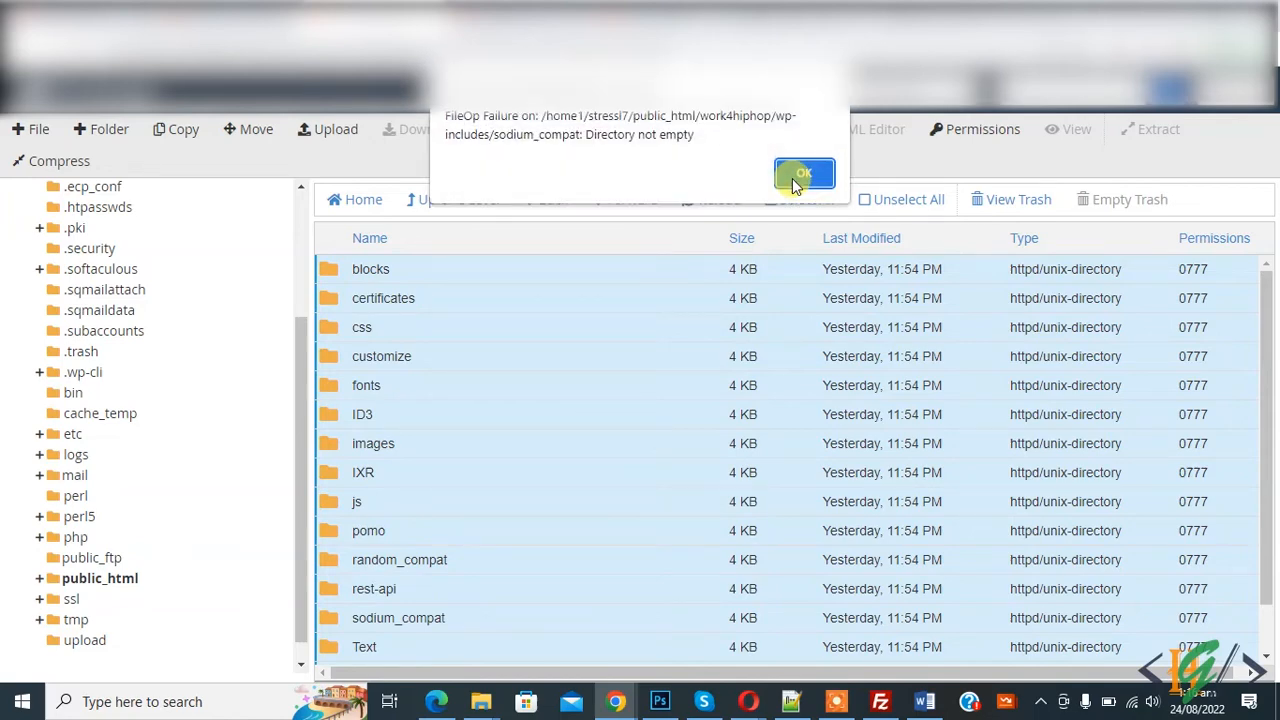
left_click(804, 173)
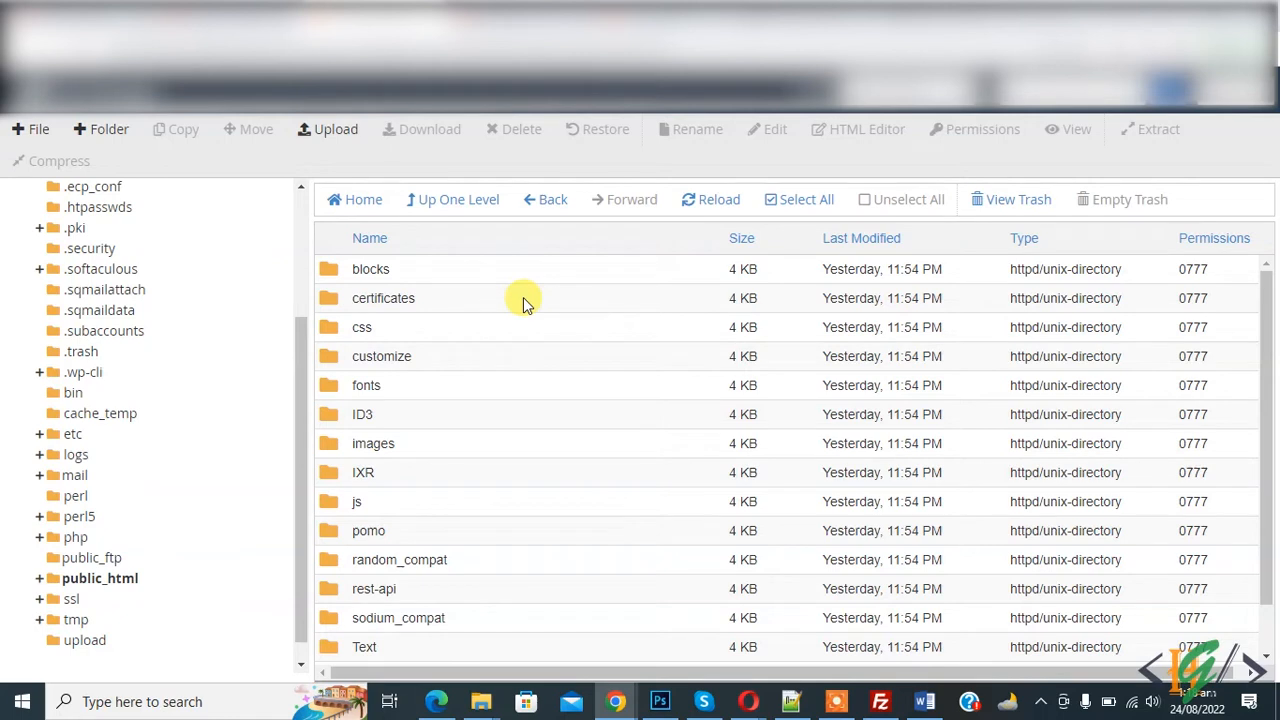
mouse_move(530, 322)
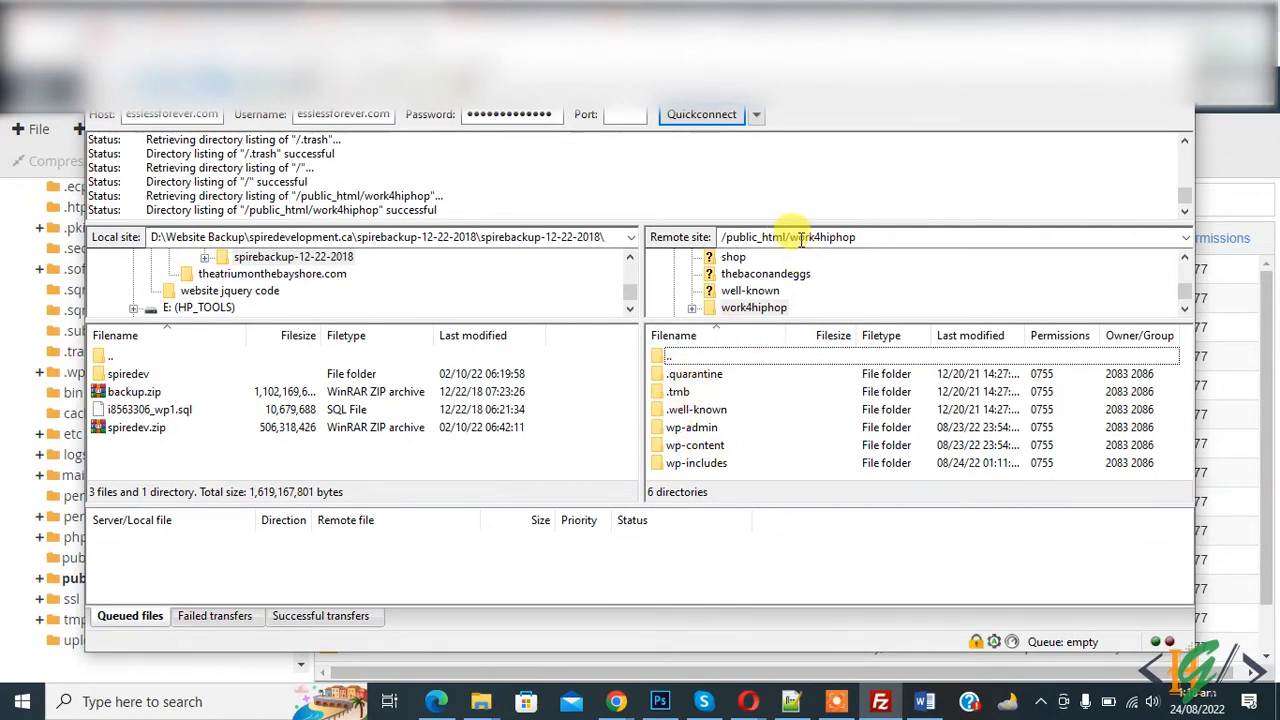
Select the six remote work4hiphop folders in FileZilla and bring up their context menu
left_click(670, 356)
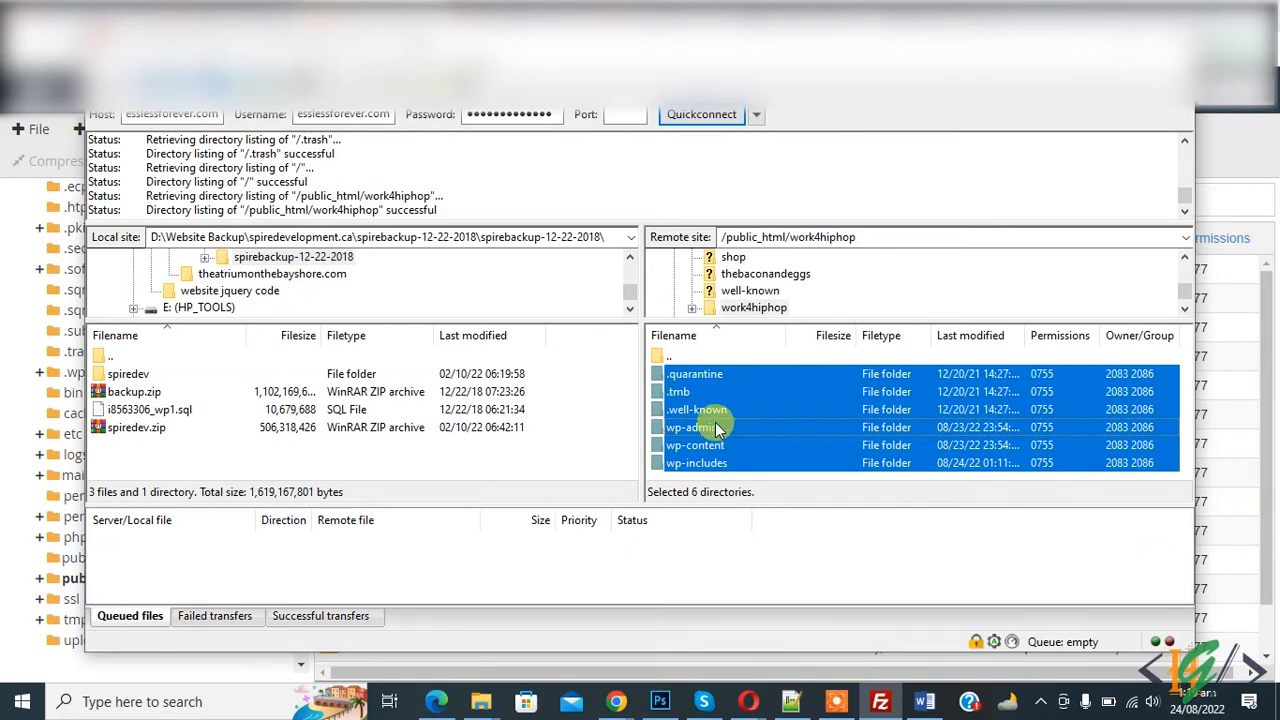
right_click(690, 427)
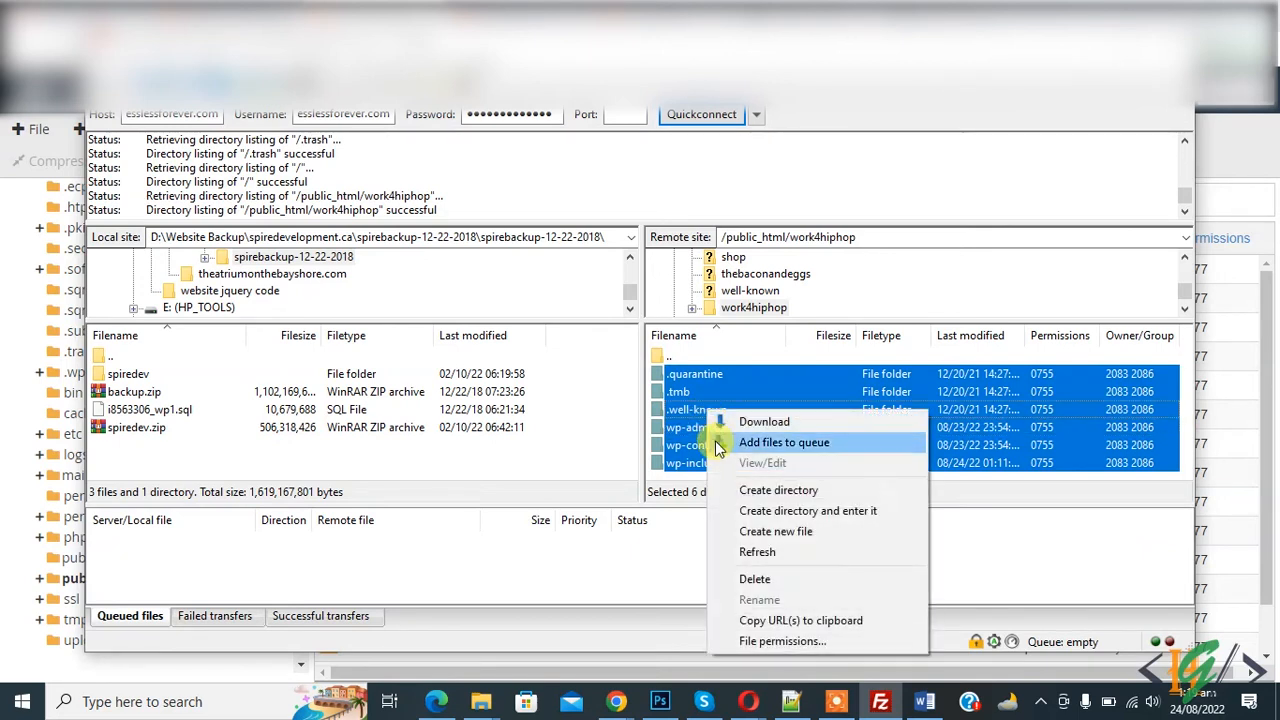
mouse_move(783, 641)
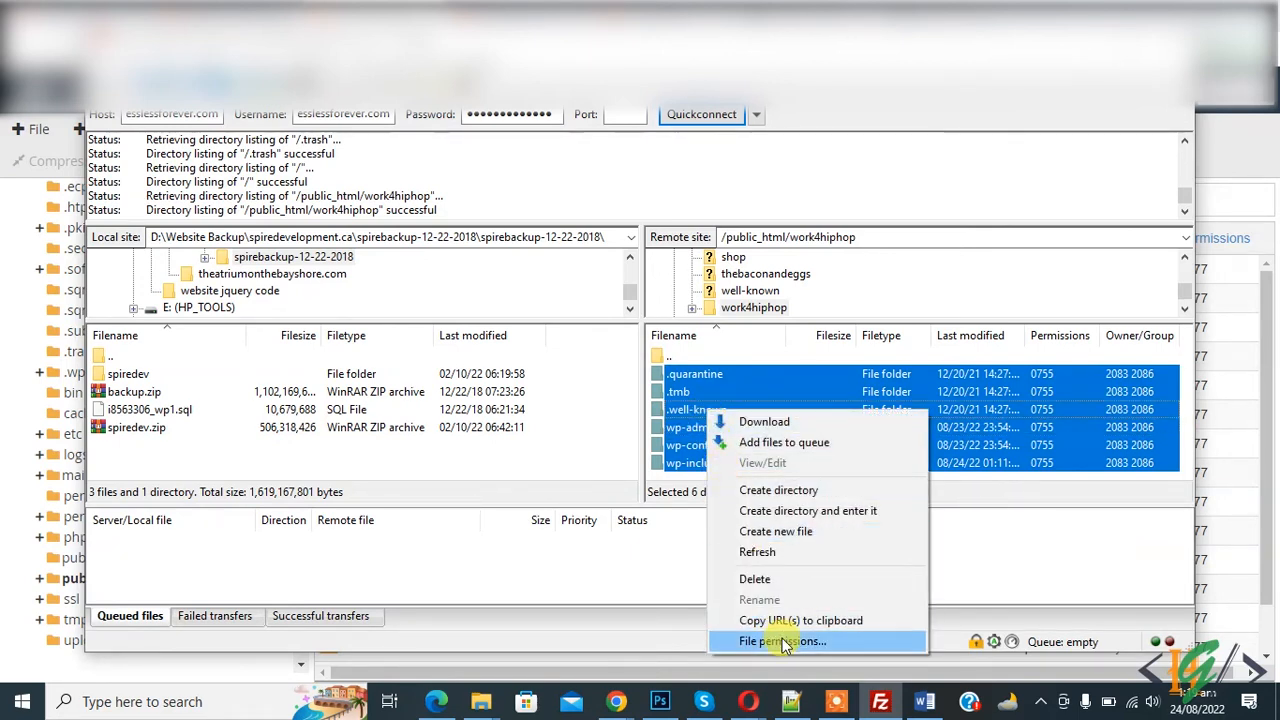
Apply permission 755 recursively to all files and subdirectories of the six folders
left_click(782, 641)
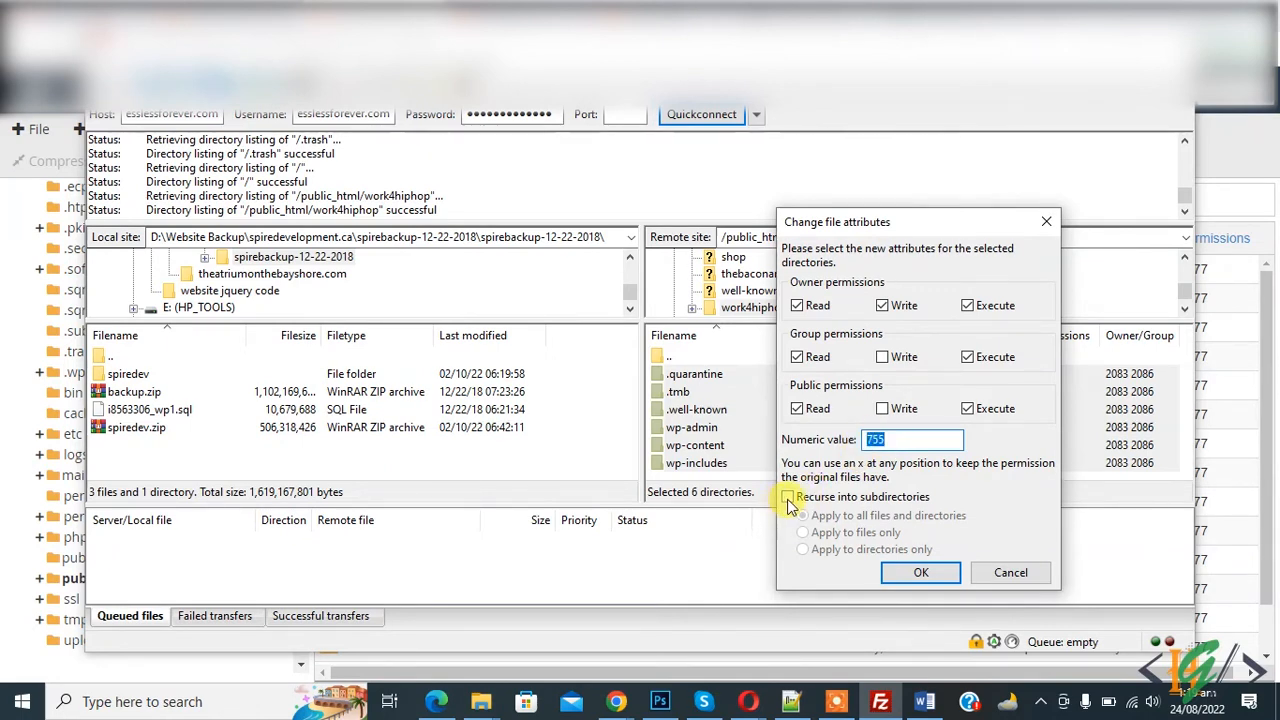
left_click(789, 497)
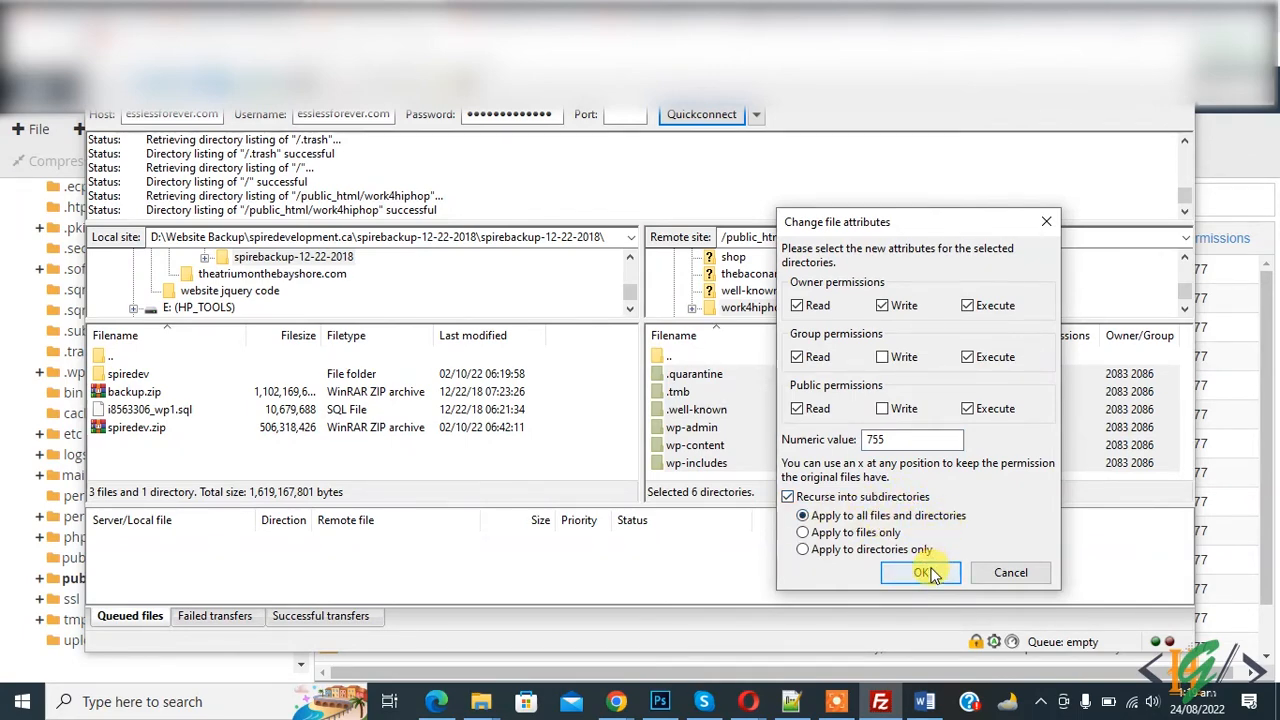
left_click(920, 572)
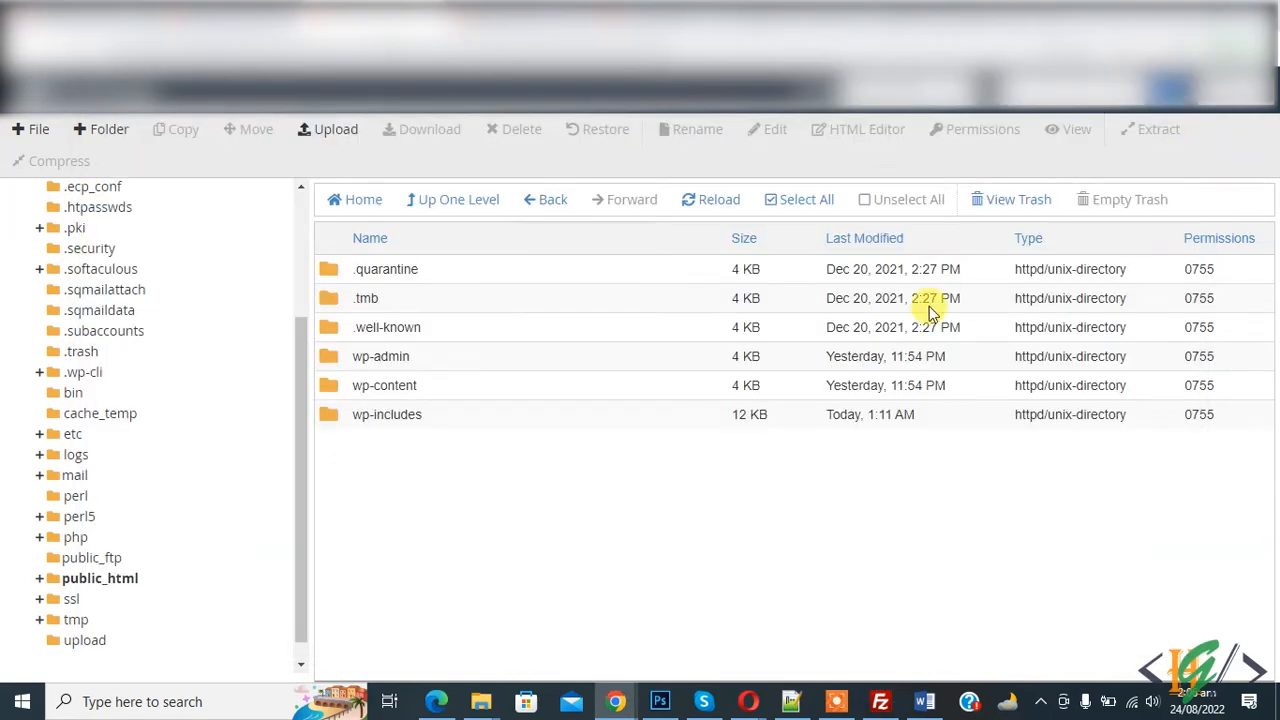
Select all six work4hiphop folders and confirm moving them to the trash
left_click(806, 199)
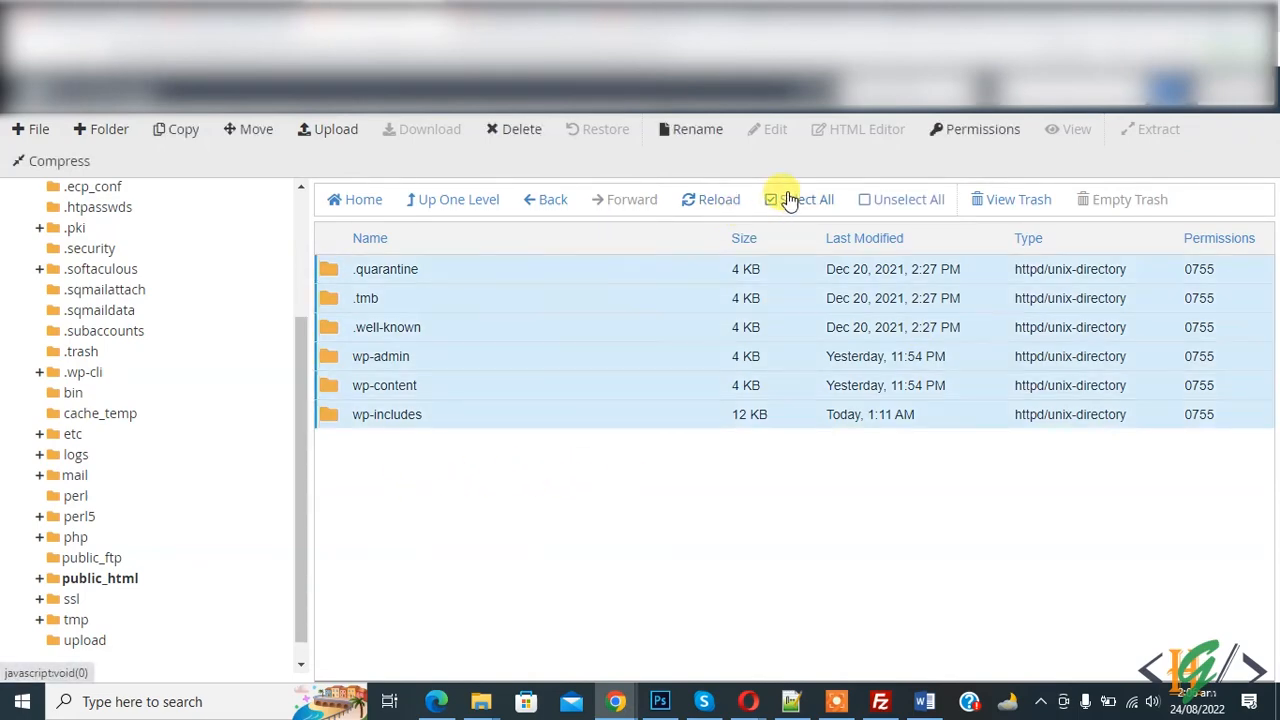
left_click(513, 128)
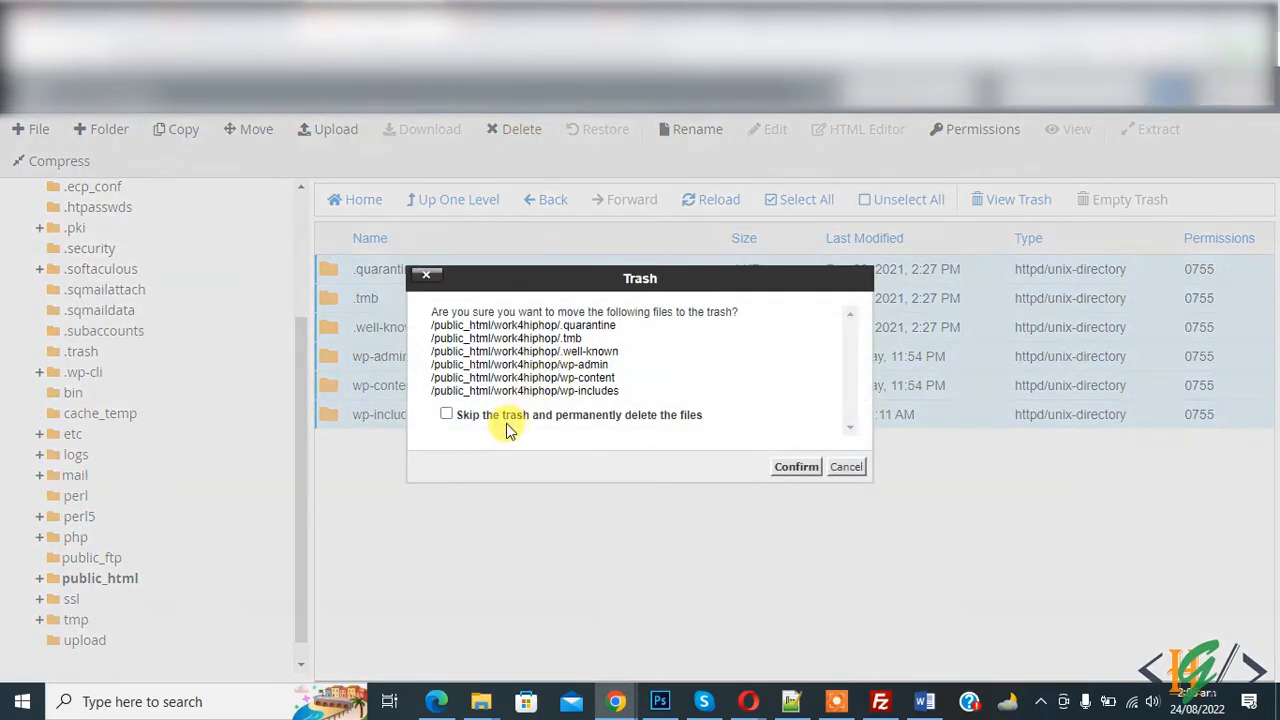
left_click(796, 466)
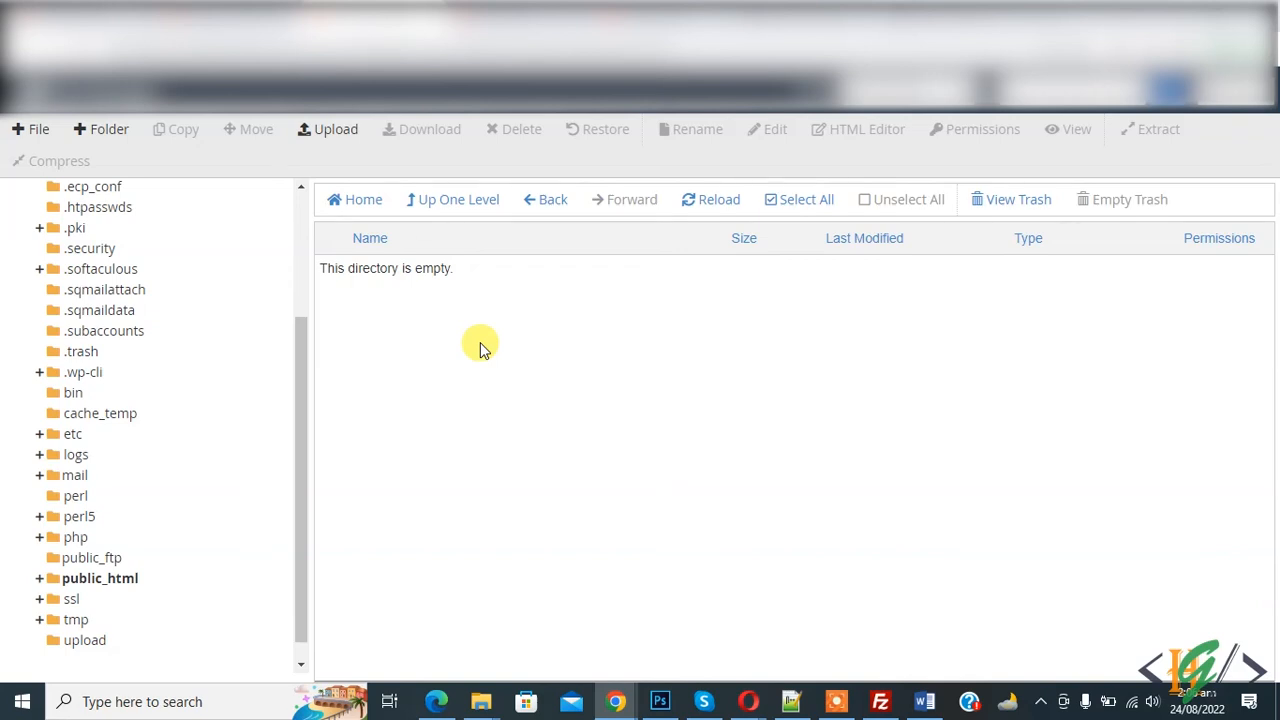
mouse_move(573, 418)
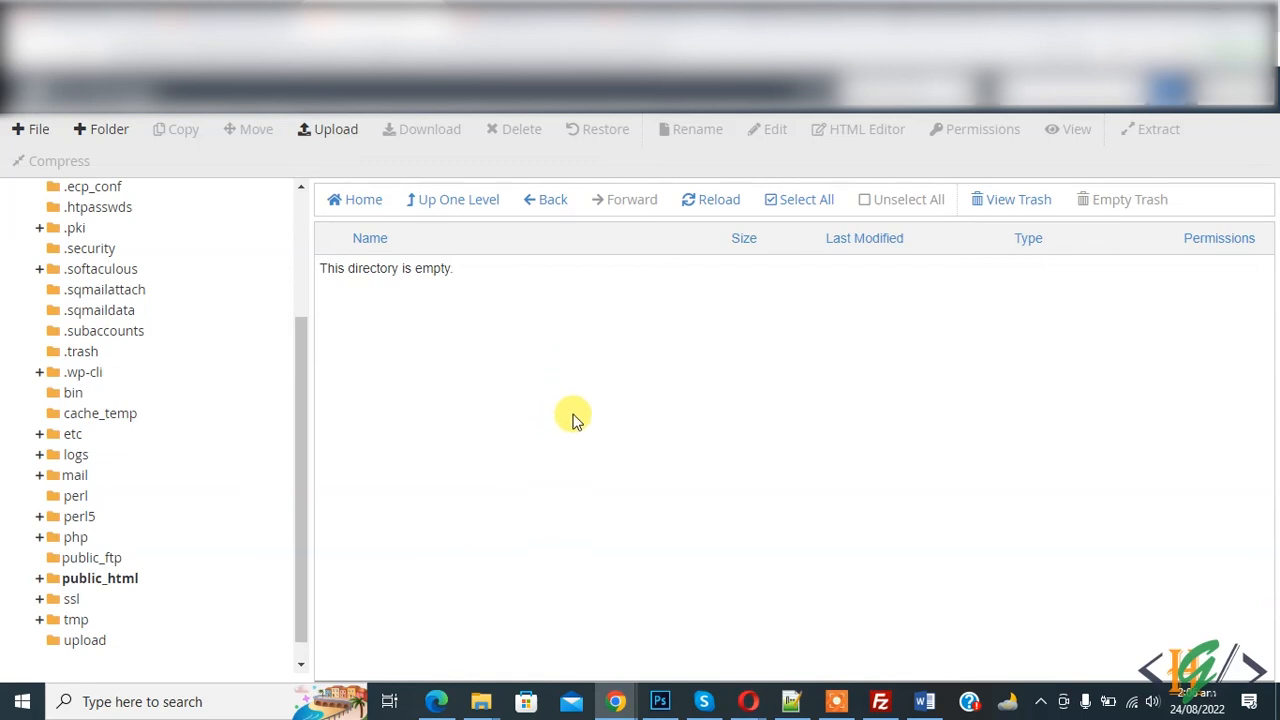
mouse_move(585, 398)
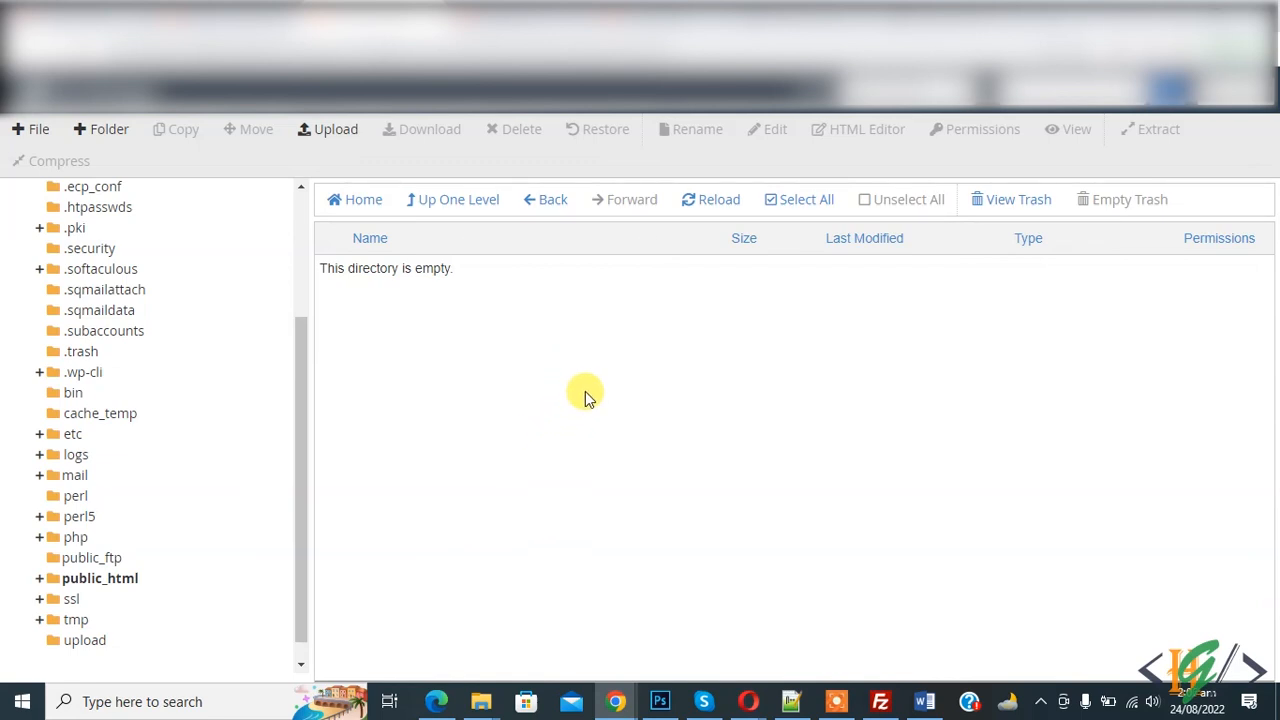